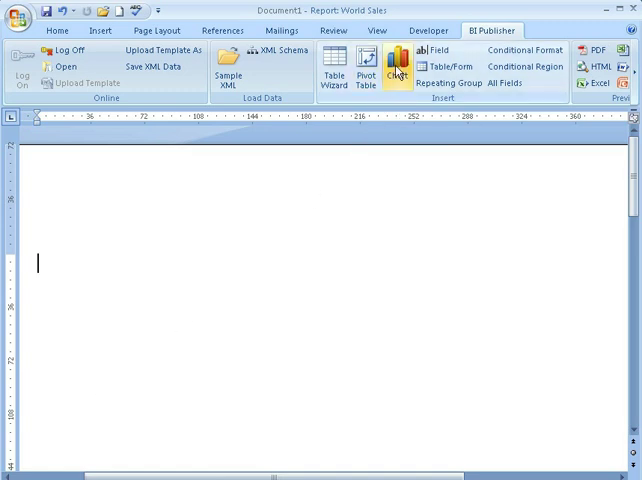
{"action": "mouse_move", "coordinate": [230, 226]}
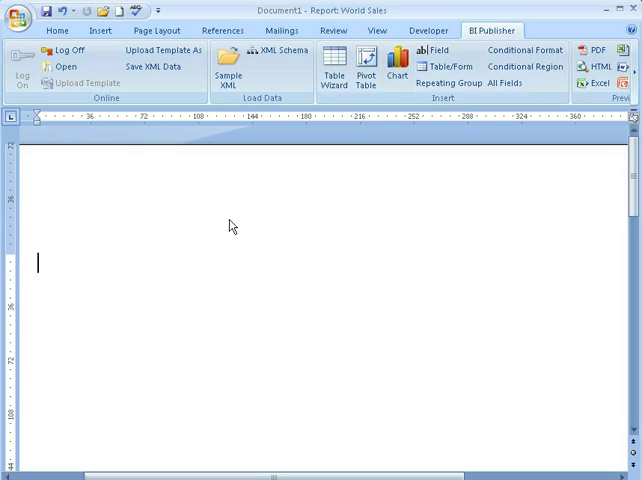
- Start a new BI Publisher chart, browse the chart types, and pick Combination Graph
{"action": "left_click", "coordinate": [397, 76]}
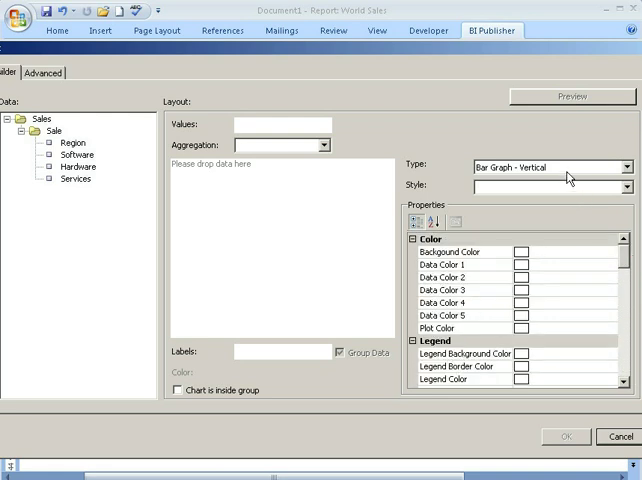
{"action": "left_click", "coordinate": [627, 166]}
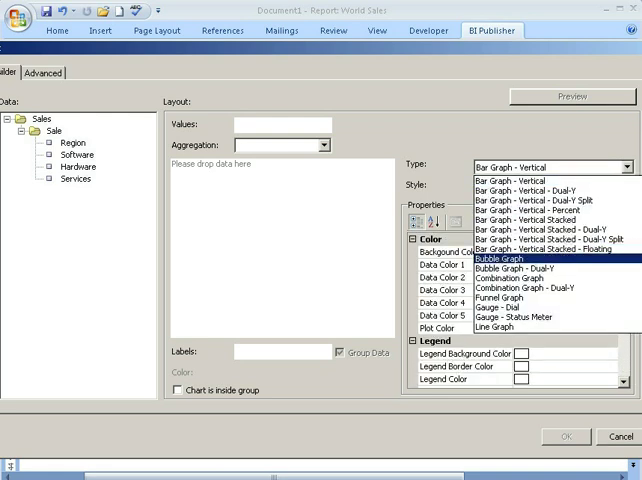
{"action": "scroll", "scroll_direction": "up", "scroll_amount": 3}
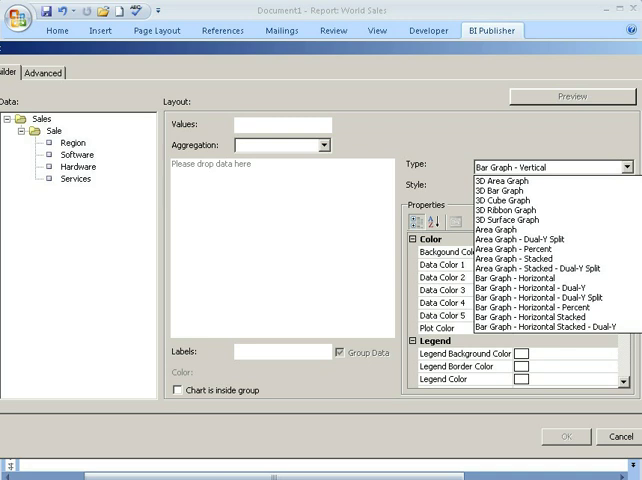
{"action": "scroll", "scroll_direction": "down", "scroll_amount": 3}
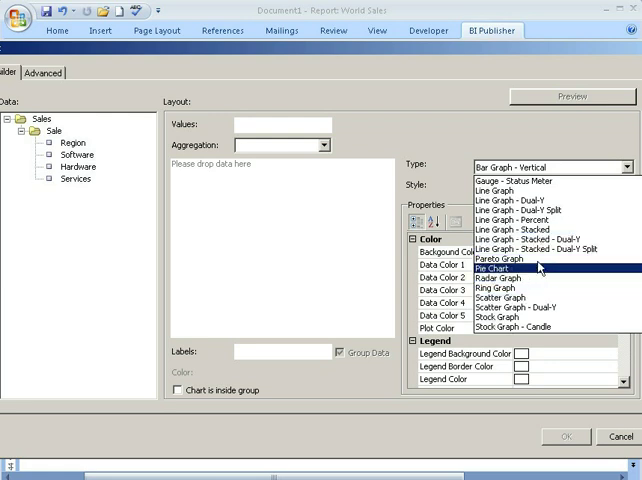
{"action": "mouse_move", "coordinate": [533, 204]}
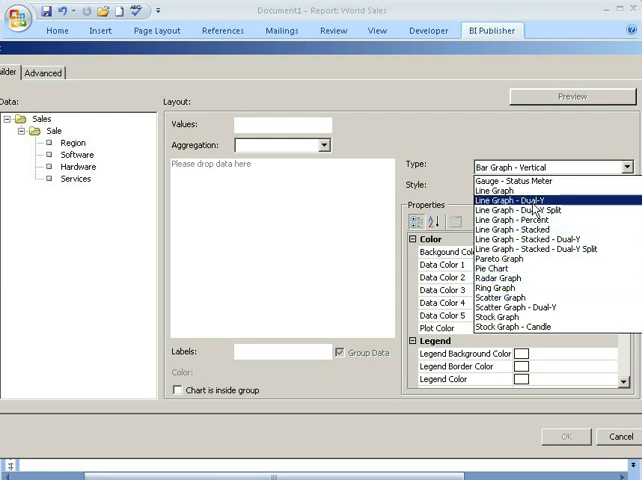
{"action": "mouse_move", "coordinate": [533, 210]}
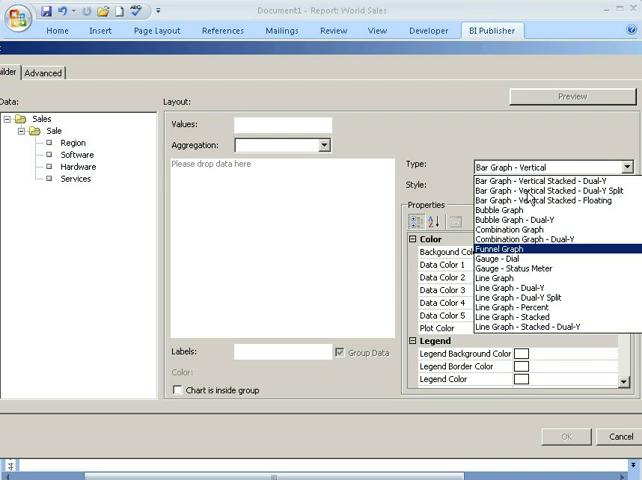
{"action": "mouse_move", "coordinate": [520, 245]}
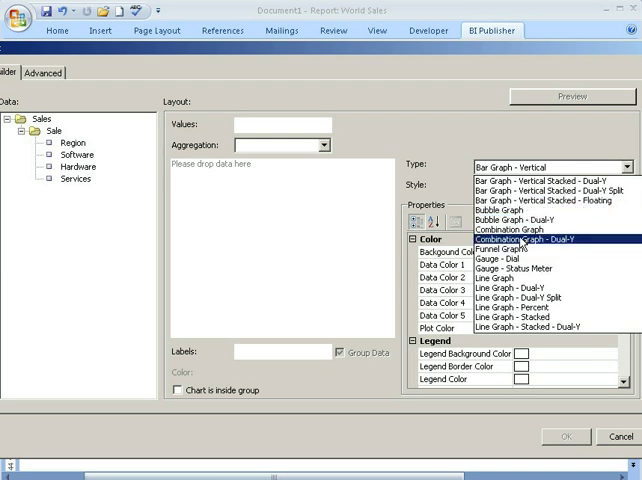
{"action": "mouse_move", "coordinate": [520, 238]}
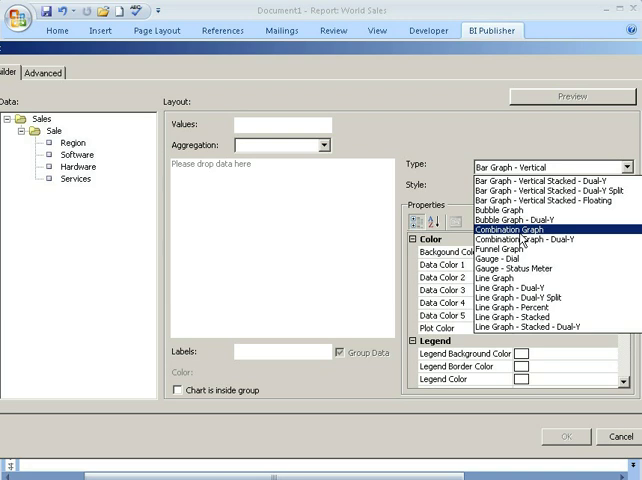
{"action": "left_click", "coordinate": [519, 228]}
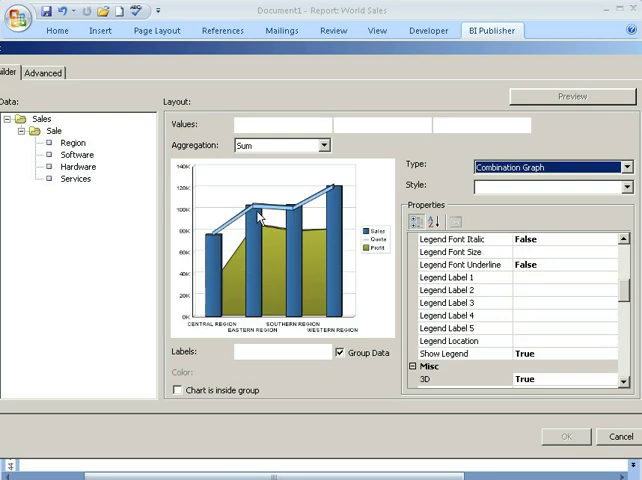
{"action": "mouse_move", "coordinate": [339, 245]}
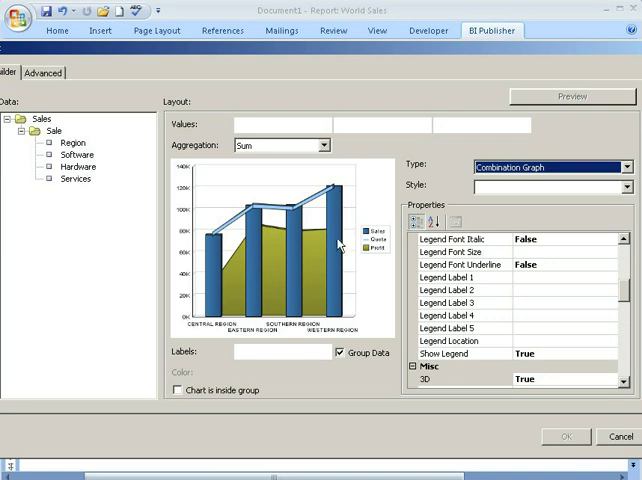
{"action": "mouse_move", "coordinate": [218, 241]}
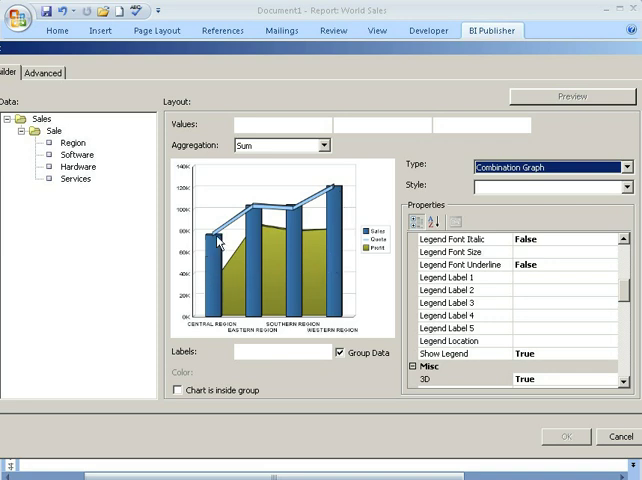
{"action": "mouse_move", "coordinate": [278, 267]}
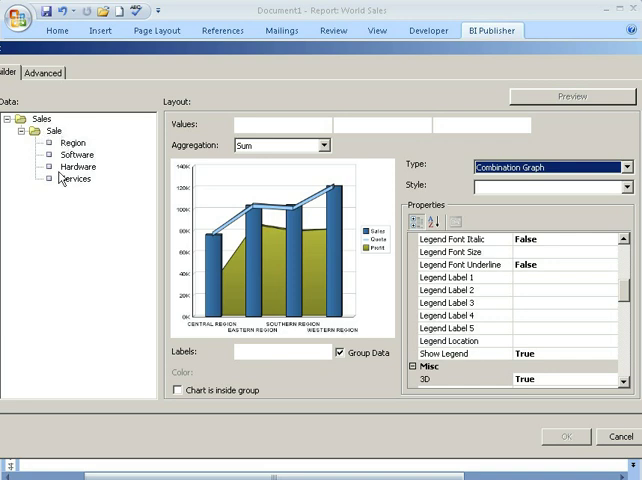
{"action": "mouse_move", "coordinate": [82, 148]}
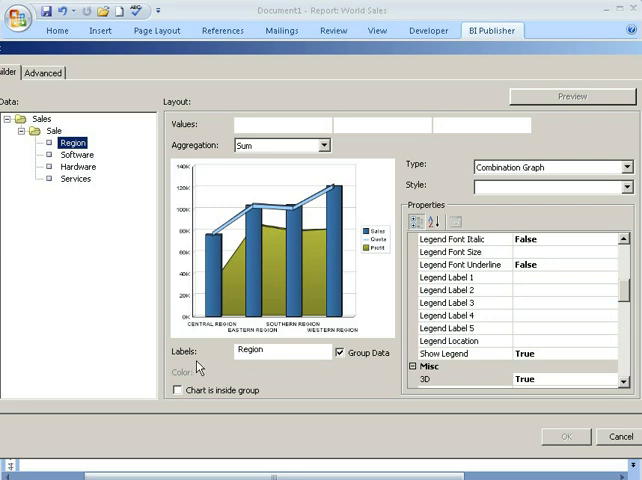
- Add Software, Hardware and Services as the chart's three values
{"action": "left_click", "coordinate": [338, 354]}
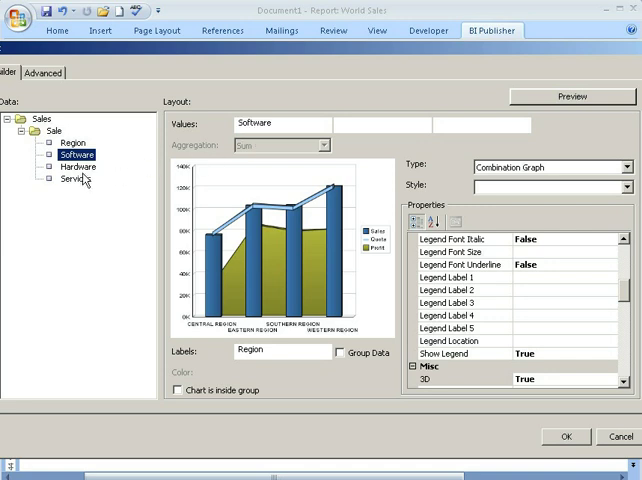
{"action": "left_click", "coordinate": [78, 167]}
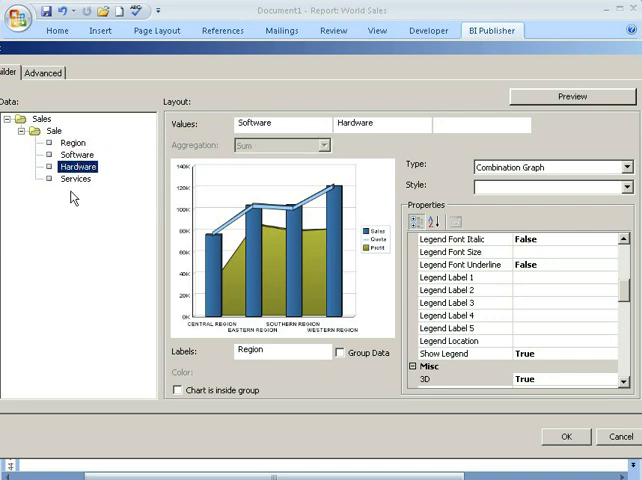
{"action": "left_click", "coordinate": [76, 179]}
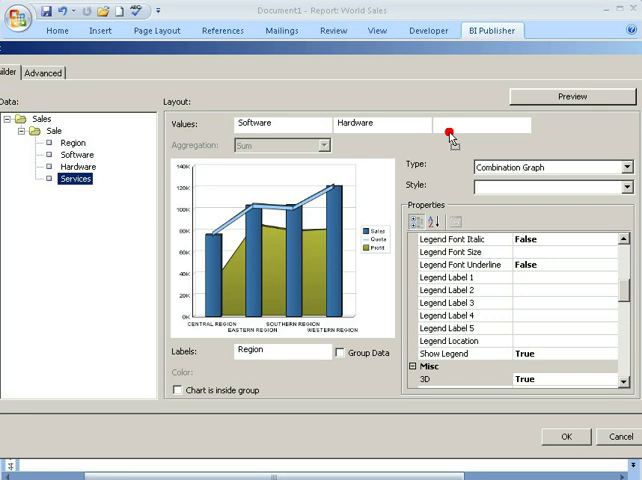
{"action": "left_click", "coordinate": [469, 123]}
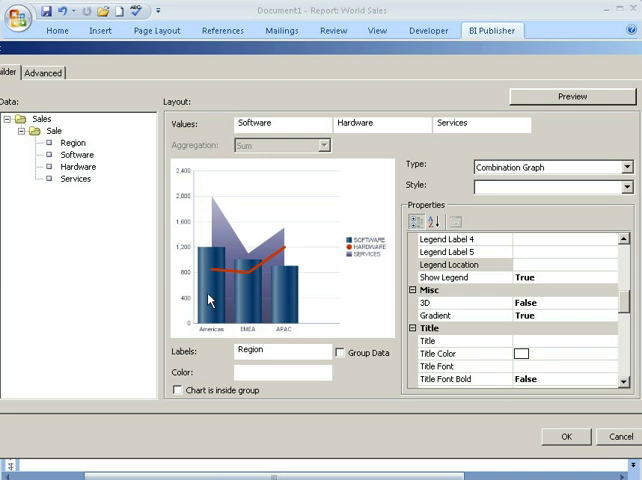
{"action": "mouse_move", "coordinate": [222, 278]}
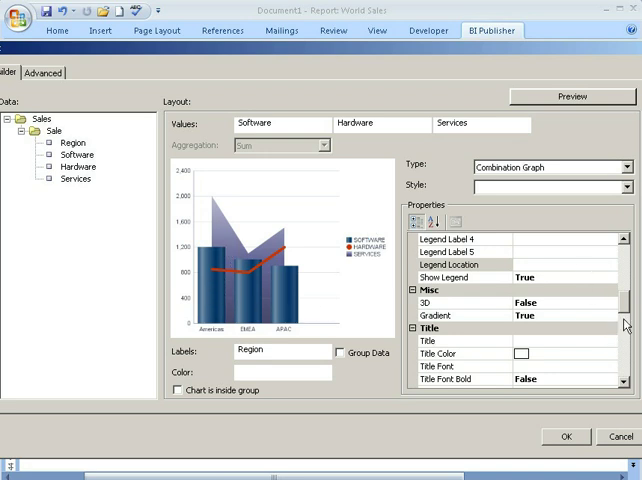
- Show Services as a line over the bars and insert the chart into the report
{"action": "scroll", "scroll_direction": "up", "scroll_amount": 3}
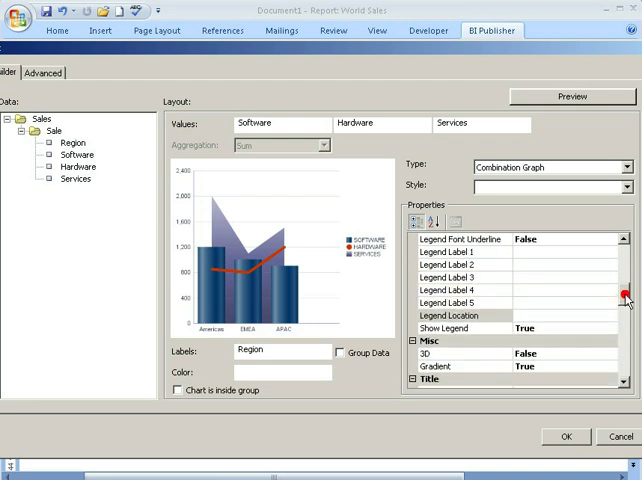
{"action": "scroll", "scroll_direction": "up", "scroll_amount": 3}
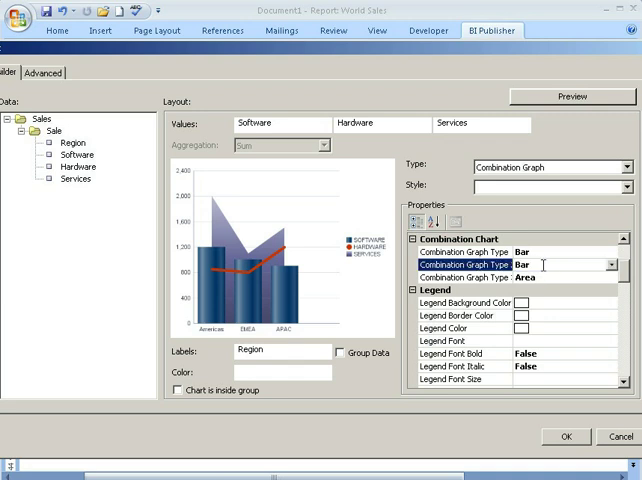
{"action": "mouse_move", "coordinate": [537, 287]}
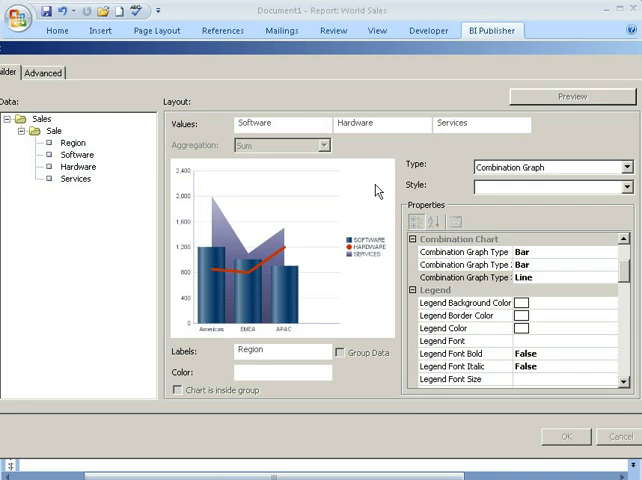
{"action": "left_click", "coordinate": [571, 96]}
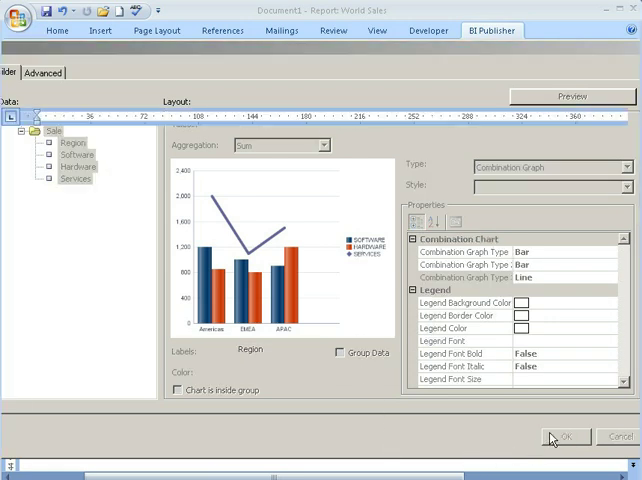
- Select the inserted combination chart and bring up its context menu
{"action": "left_click", "coordinate": [564, 436]}
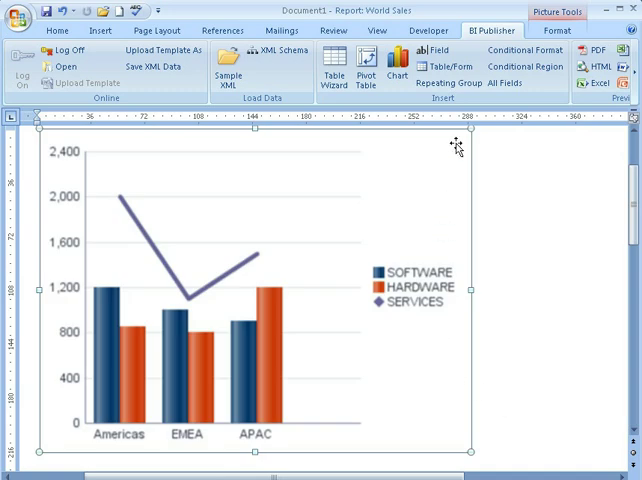
{"action": "mouse_move", "coordinate": [300, 240]}
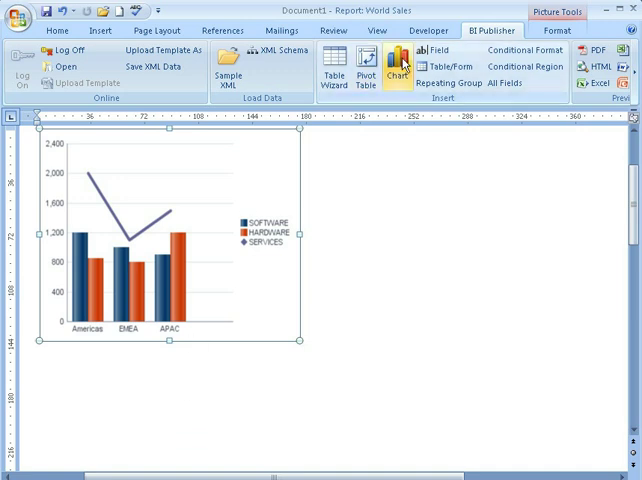
{"action": "mouse_move", "coordinate": [203, 195]}
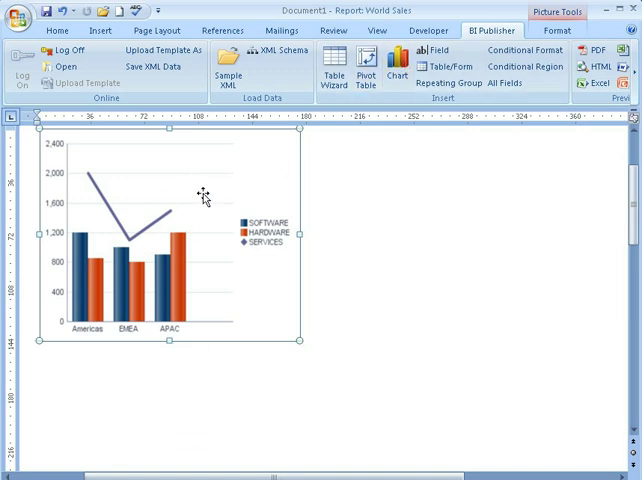
{"action": "right_click", "coordinate": [203, 196]}
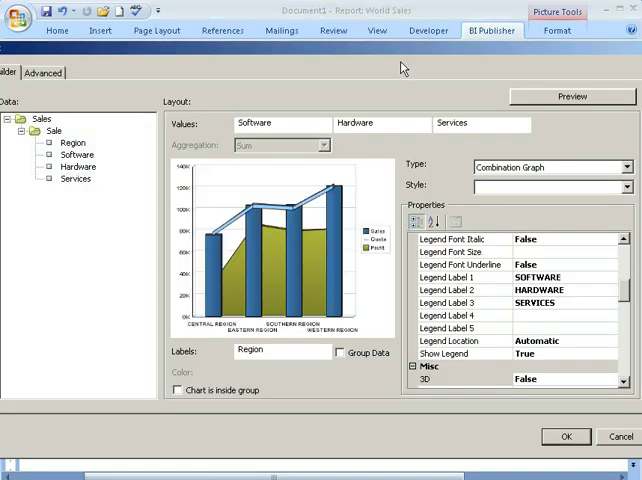
{"action": "mouse_move", "coordinate": [388, 136]}
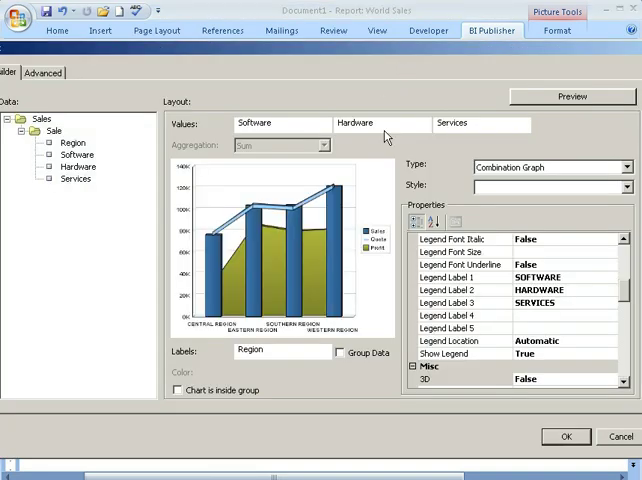
{"action": "mouse_move", "coordinate": [10, 58]}
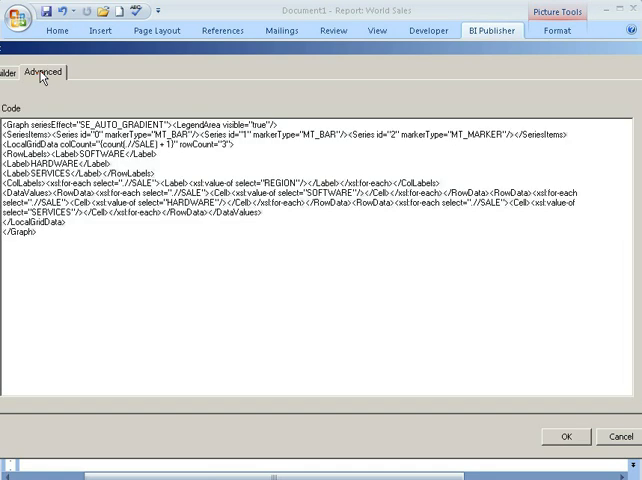
- Select all of the chart's graph XML, then close the Chart dialog
{"action": "key", "text": "ctrl+a"}
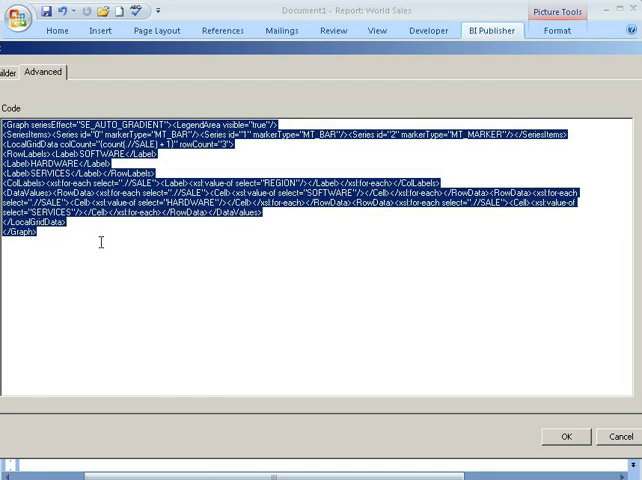
{"action": "mouse_move", "coordinate": [171, 254]}
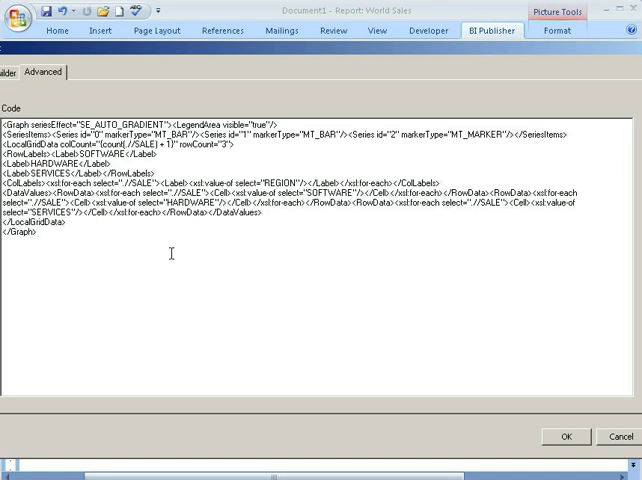
{"action": "left_click", "coordinate": [10, 72]}
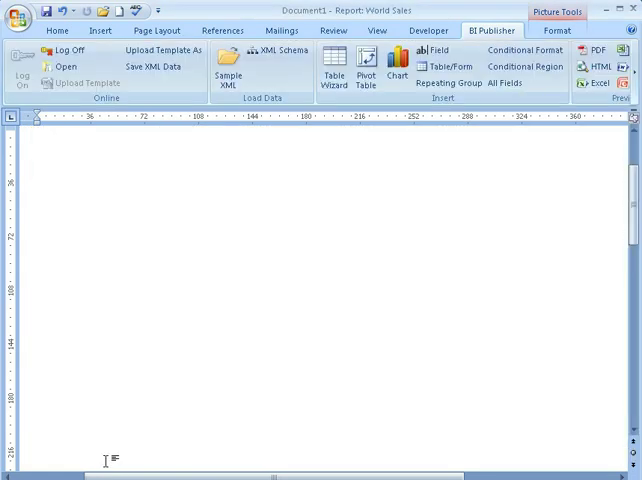
- Insert a new Gauge - Dial chart lower in the document with Software as values
{"action": "left_click", "coordinate": [396, 69]}
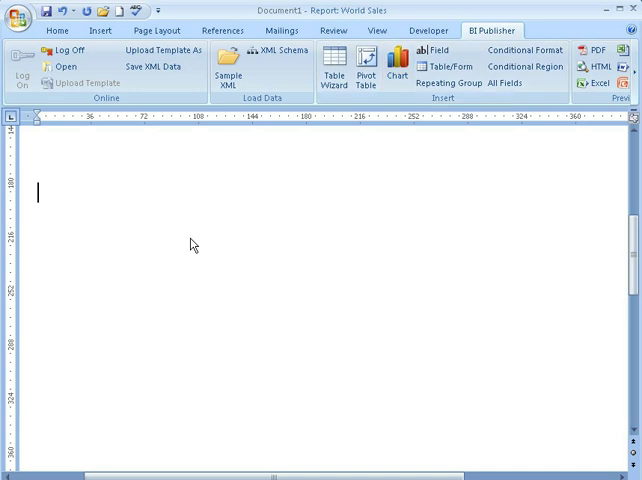
{"action": "left_click", "coordinate": [396, 77]}
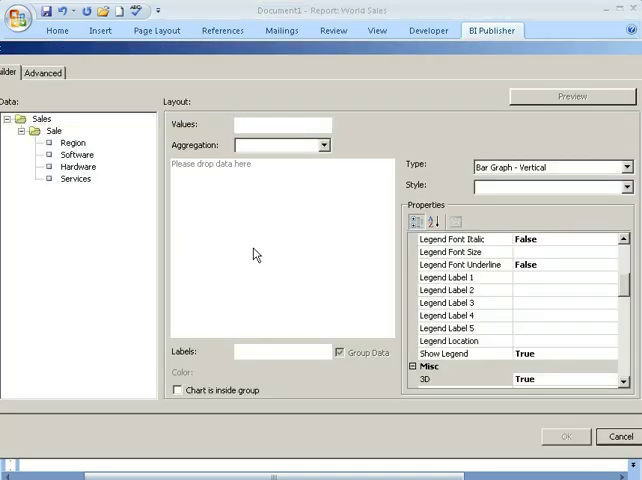
{"action": "mouse_move", "coordinate": [618, 223]}
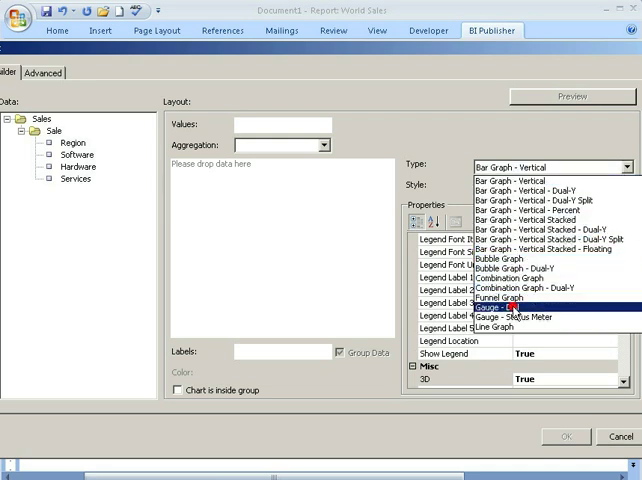
{"action": "left_click", "coordinate": [512, 307]}
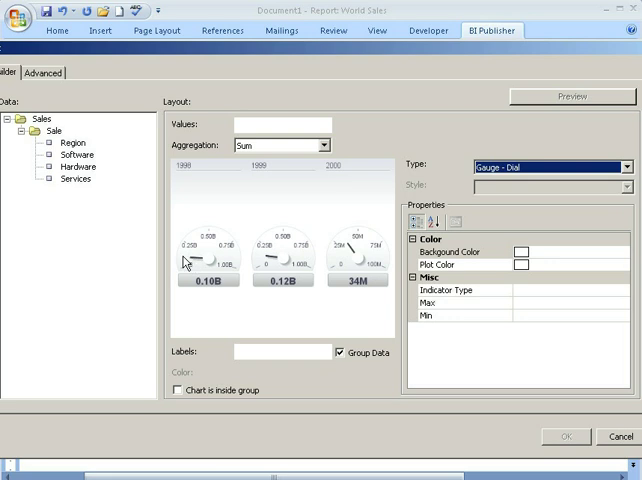
{"action": "mouse_move", "coordinate": [335, 223]}
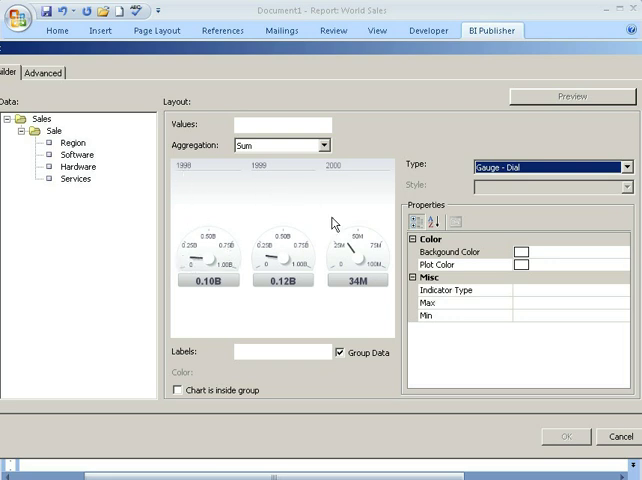
{"action": "mouse_move", "coordinate": [345, 174]}
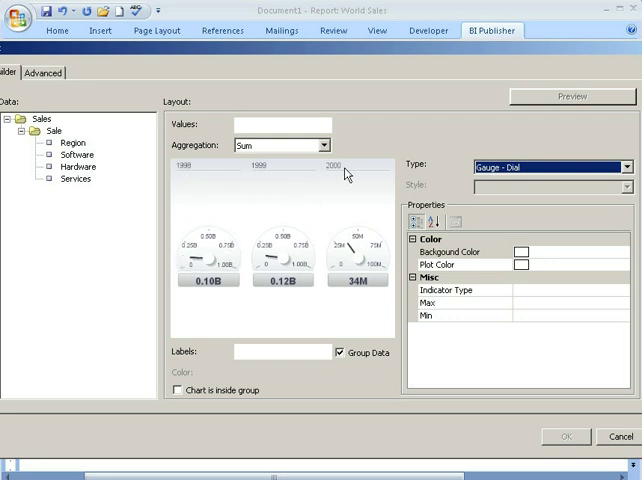
{"action": "mouse_move", "coordinate": [355, 260]}
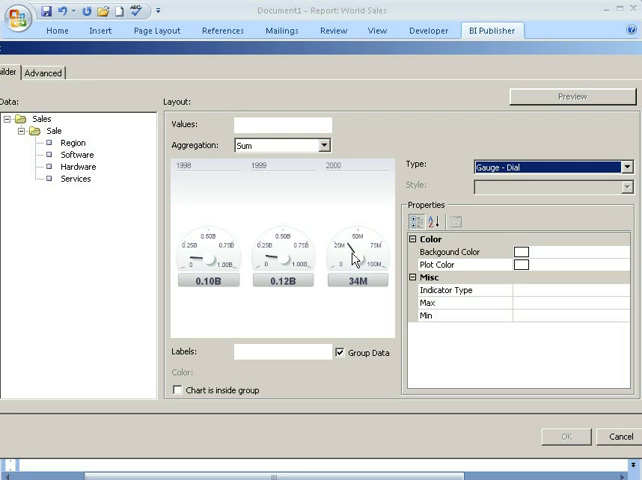
{"action": "mouse_move", "coordinate": [348, 262]}
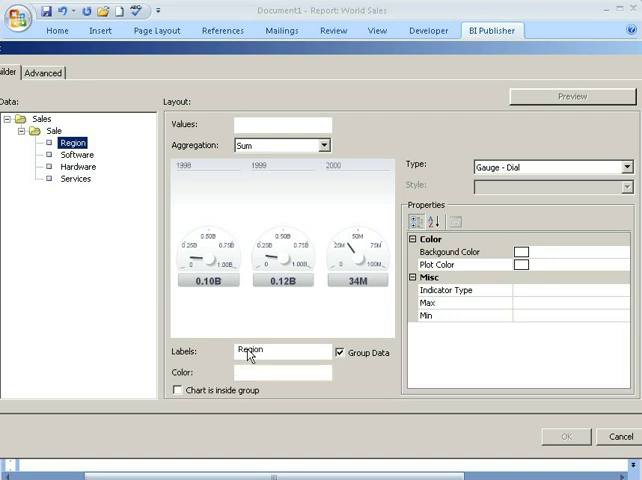
{"action": "mouse_move", "coordinate": [72, 167]}
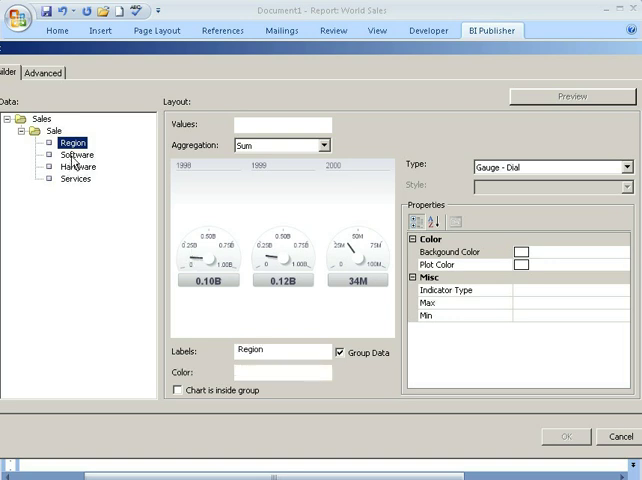
{"action": "left_click", "coordinate": [76, 154]}
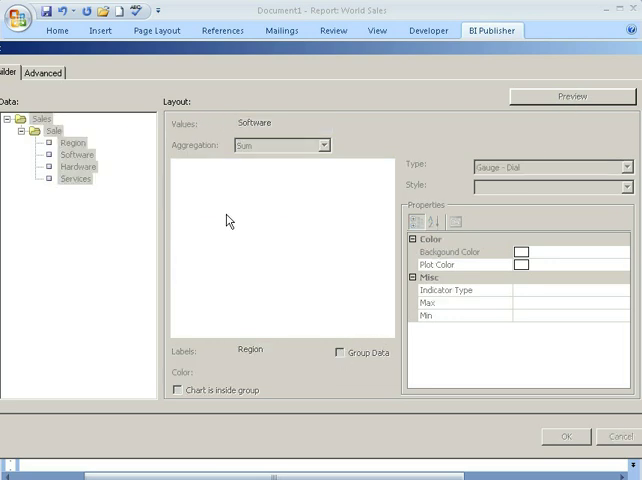
- Preview one Software sales gauge each for Americas, EMEA and APAC
{"action": "left_click", "coordinate": [571, 96]}
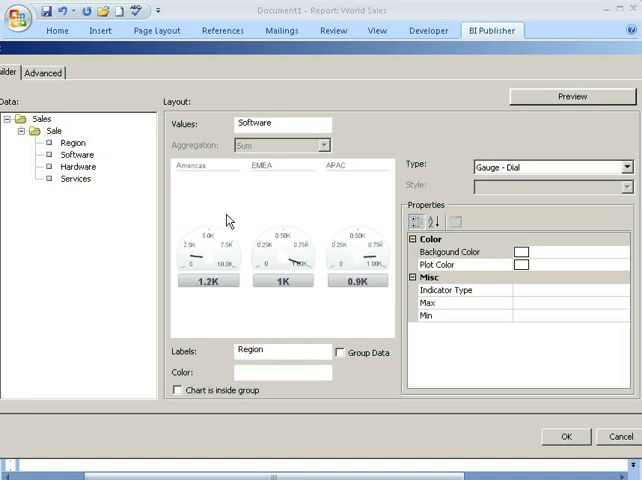
{"action": "mouse_move", "coordinate": [184, 172]}
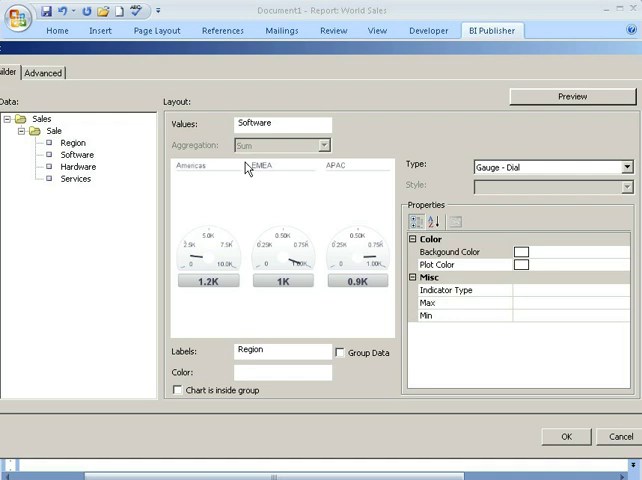
{"action": "mouse_move", "coordinate": [268, 172]}
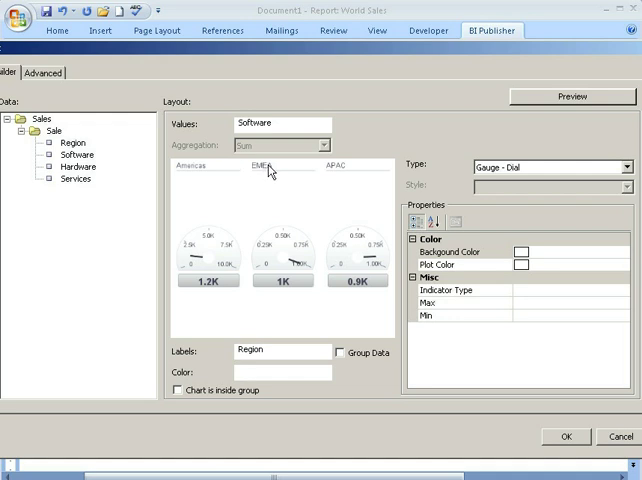
{"action": "mouse_move", "coordinate": [197, 250]}
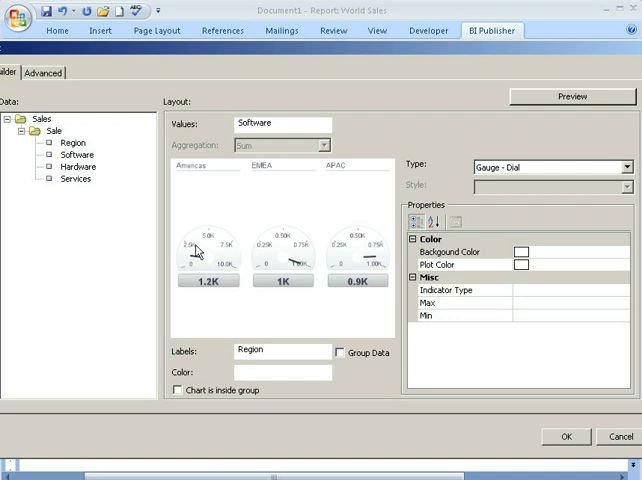
{"action": "mouse_move", "coordinate": [303, 279]}
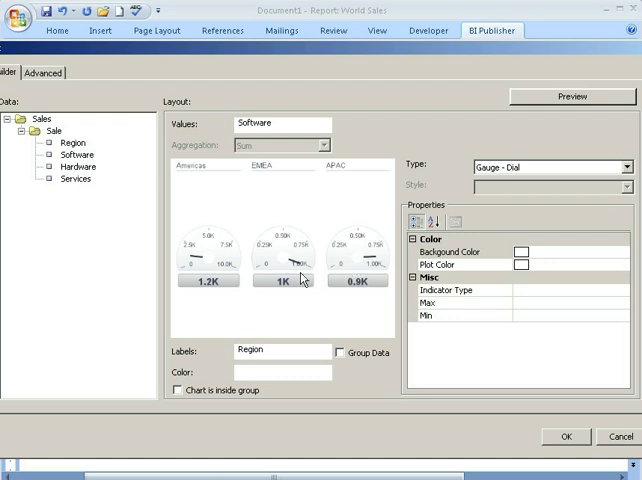
{"action": "mouse_move", "coordinate": [362, 272]}
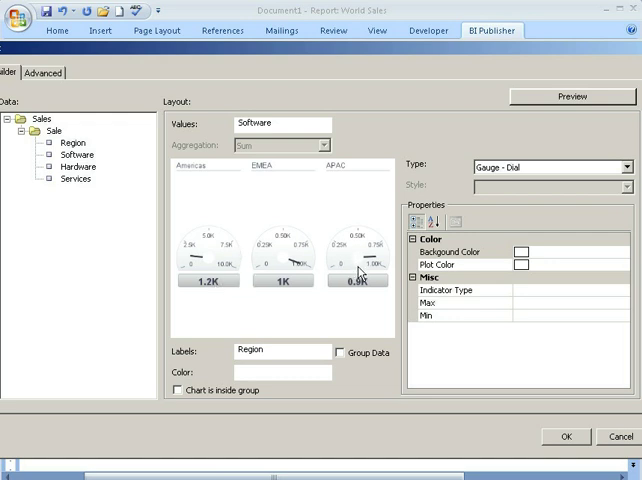
{"action": "mouse_move", "coordinate": [205, 273]}
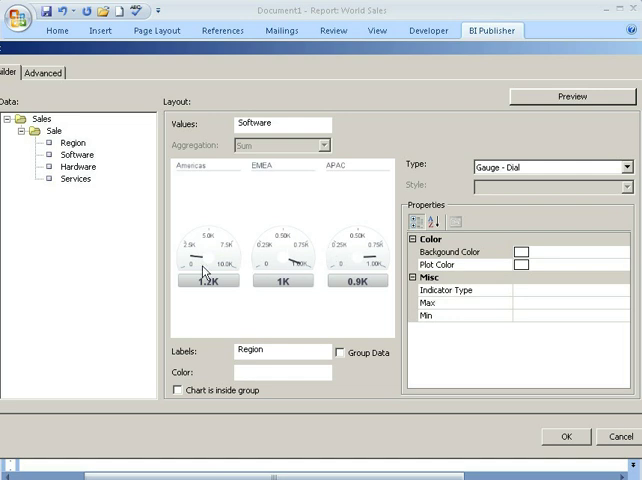
{"action": "mouse_move", "coordinate": [212, 238]}
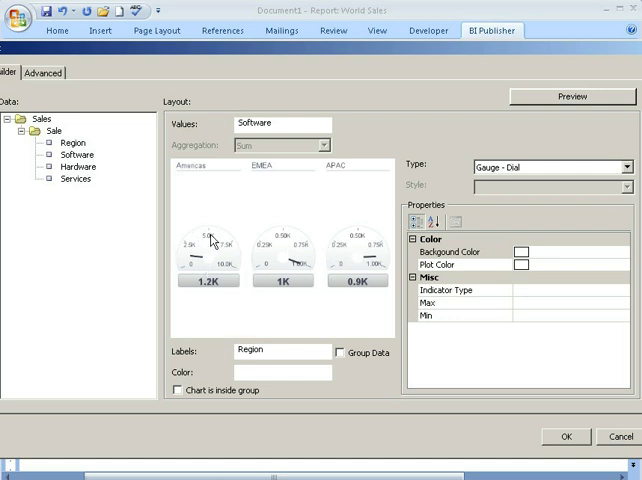
{"action": "mouse_move", "coordinate": [338, 295]}
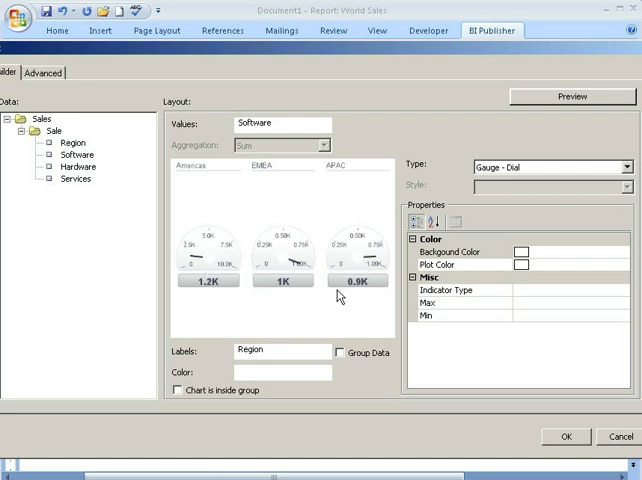
{"action": "mouse_move", "coordinate": [188, 313]}
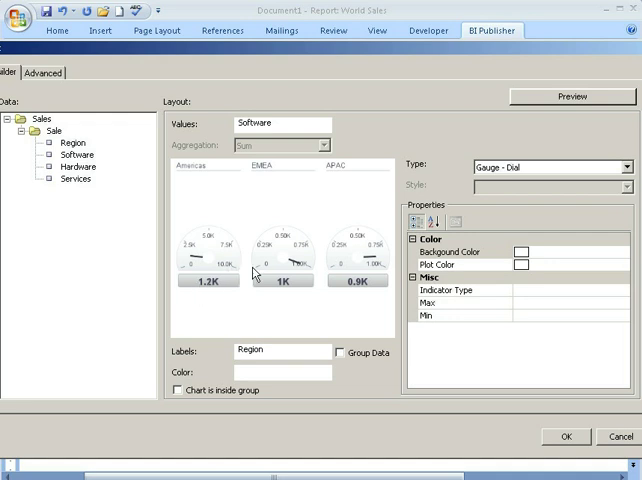
{"action": "mouse_move", "coordinate": [365, 275]}
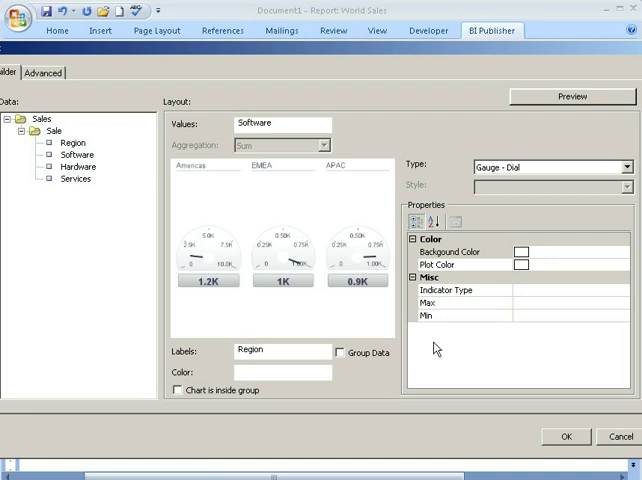
- Give the dial gauges a 5000 maximum and Fill indicator type, then insert them
{"action": "left_click", "coordinate": [480, 303]}
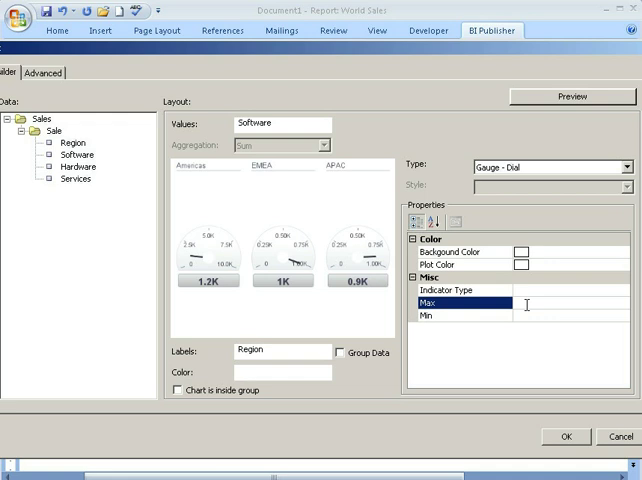
{"action": "type", "text": "s"}
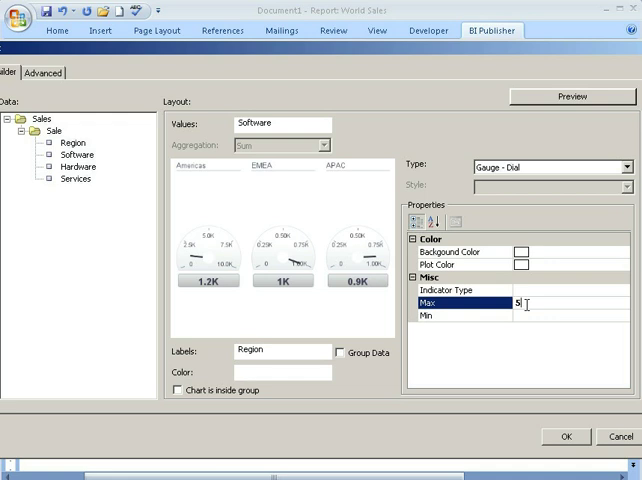
{"action": "type", "text": "5000"}
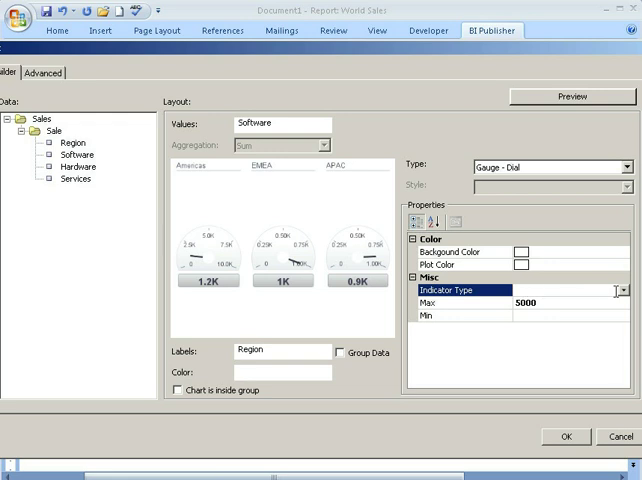
{"action": "left_click", "coordinate": [621, 291]}
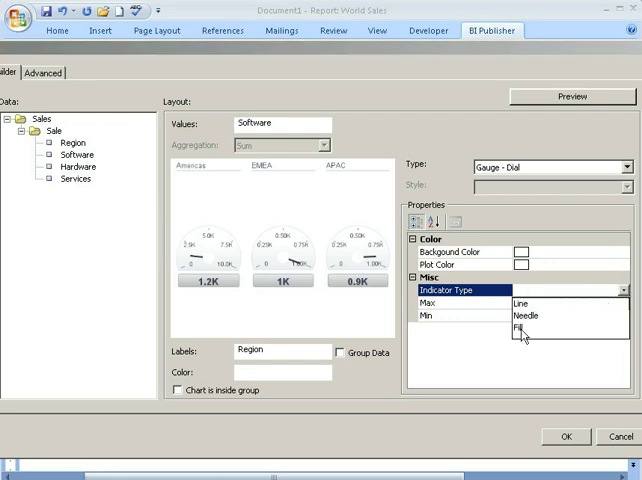
{"action": "left_click", "coordinate": [522, 328]}
{"action": "type", "text": "5000"}
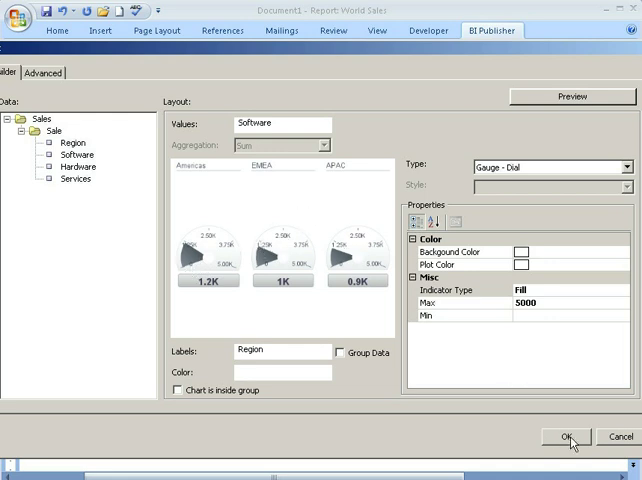
{"action": "left_click", "coordinate": [566, 435]}
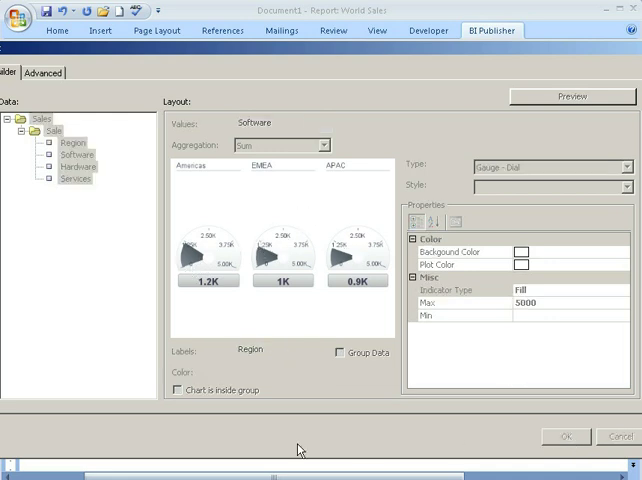
- Select the inserted dial gauge chart in the document
{"action": "left_click", "coordinate": [565, 436]}
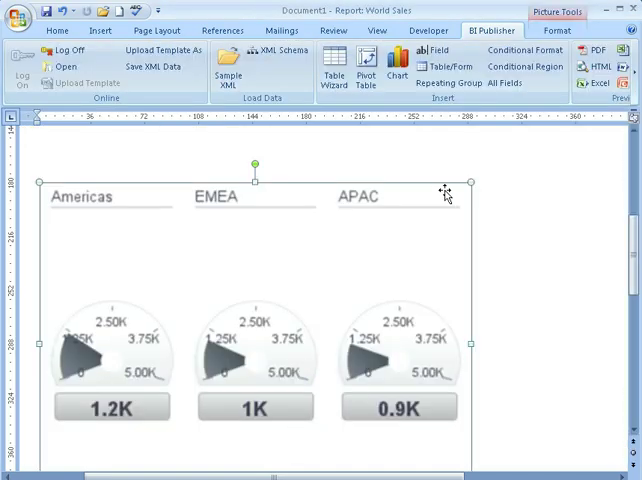
{"action": "mouse_move", "coordinate": [302, 307]}
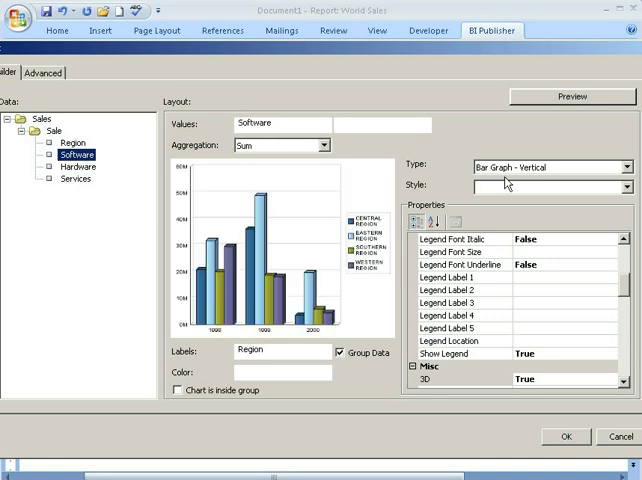
- Make the new chart a Gauge - Status Meter with a maximum of 5000
{"action": "left_click", "coordinate": [550, 167]}
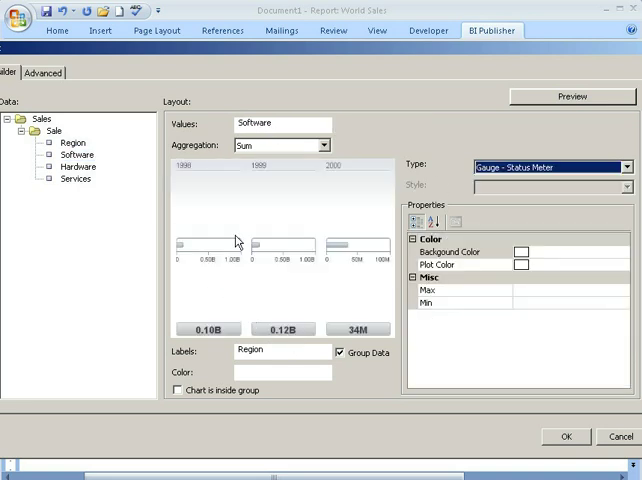
{"action": "mouse_move", "coordinate": [302, 270]}
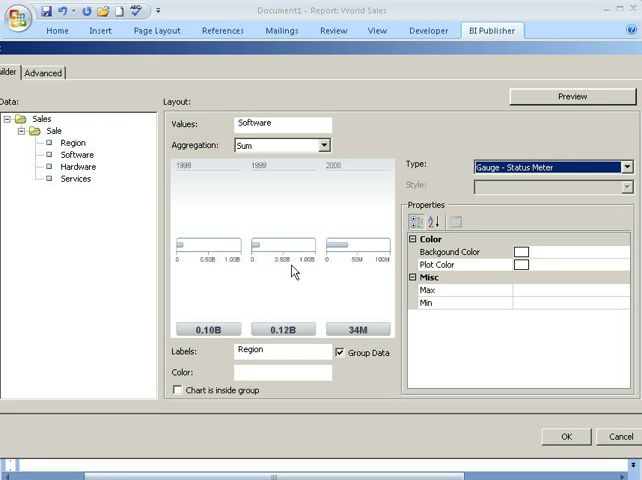
{"action": "mouse_move", "coordinate": [437, 320]}
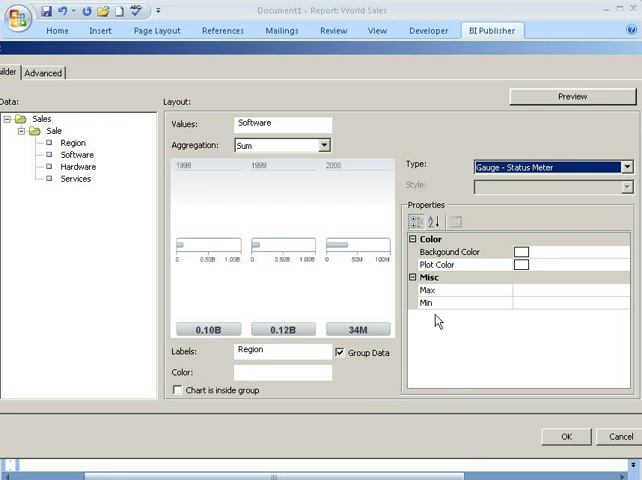
{"action": "left_click", "coordinate": [480, 291]}
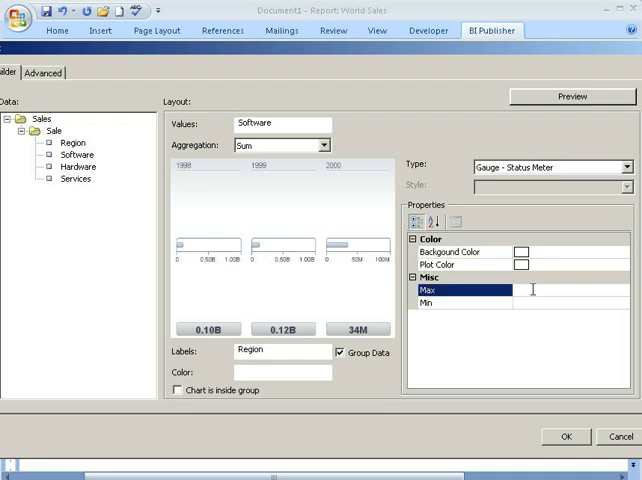
{"action": "type", "text": "5000"}
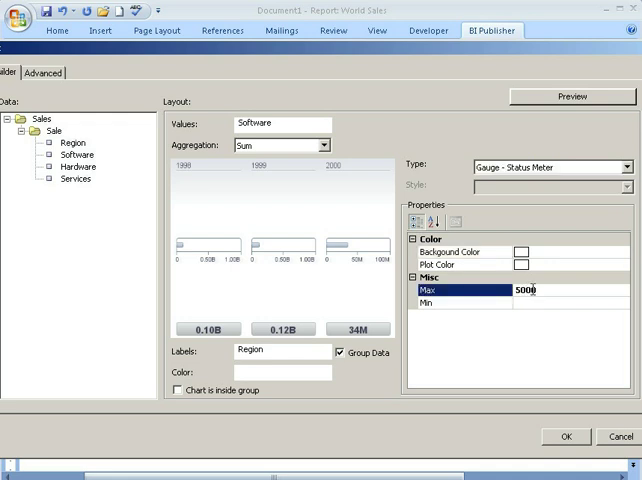
{"action": "left_click", "coordinate": [465, 264]}
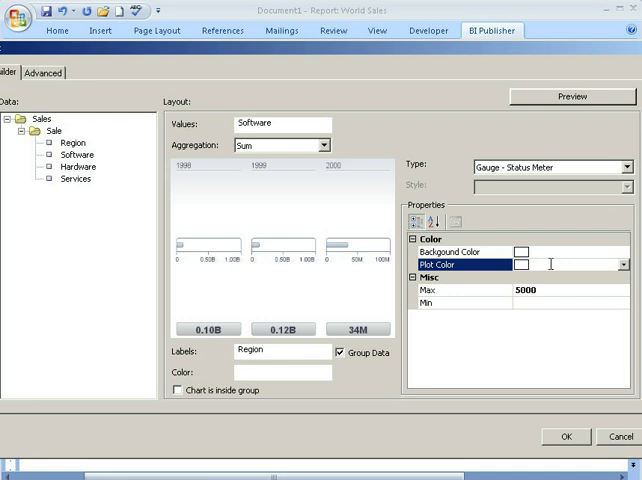
{"action": "mouse_move", "coordinate": [353, 248]}
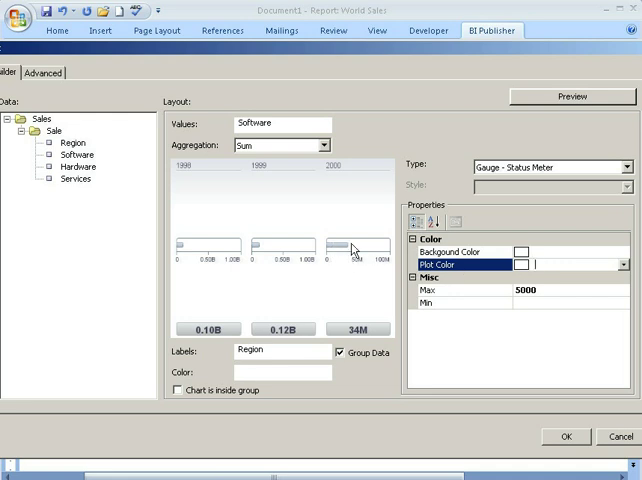
{"action": "mouse_move", "coordinate": [315, 197]}
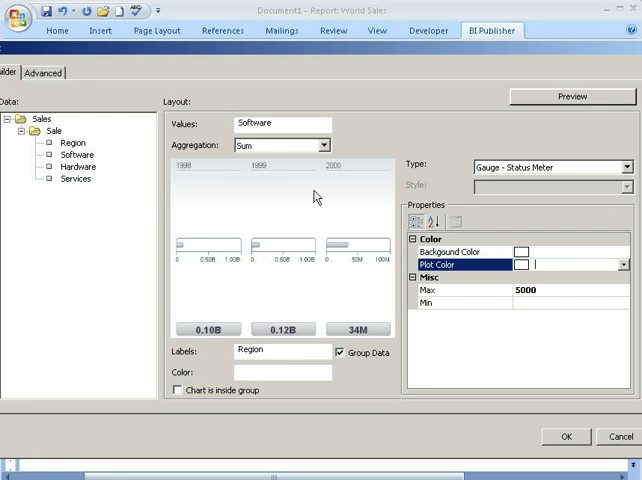
{"action": "mouse_move", "coordinate": [386, 247]}
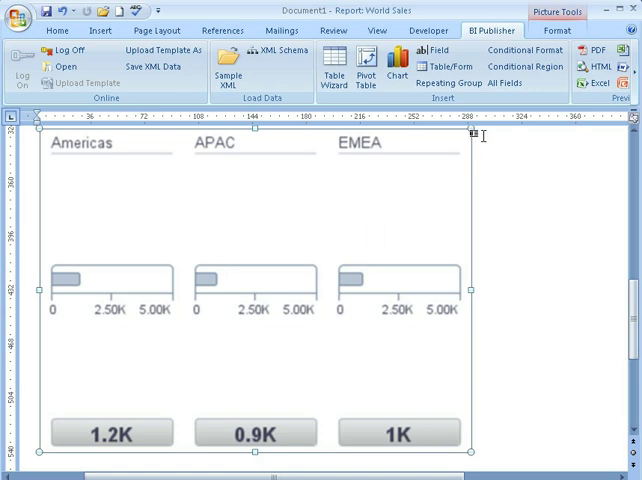
{"action": "mouse_move", "coordinate": [267, 308]}
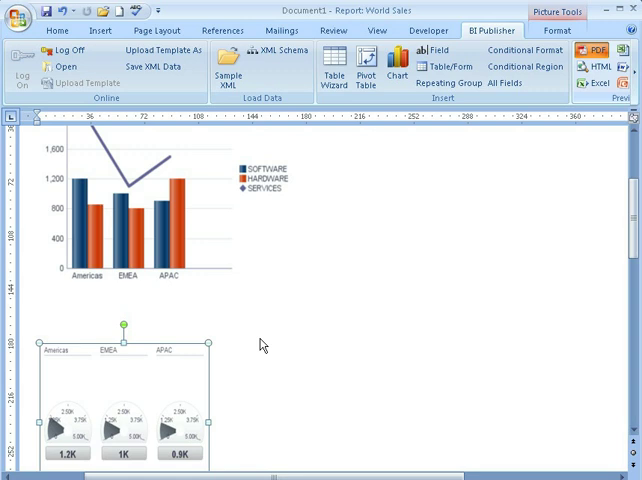
{"action": "mouse_move", "coordinate": [203, 234]}
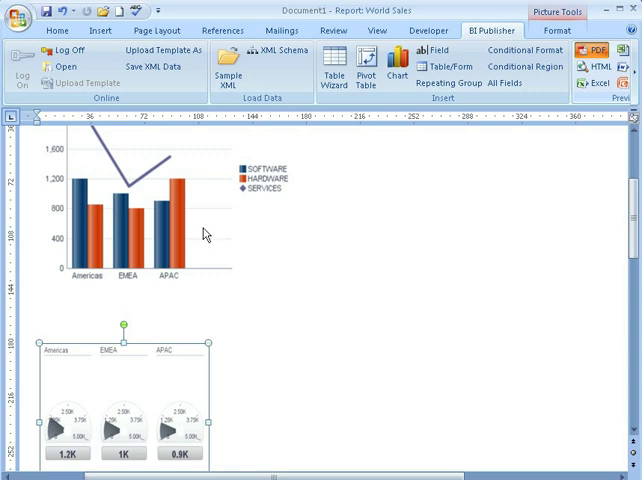
{"action": "mouse_move", "coordinate": [219, 230]}
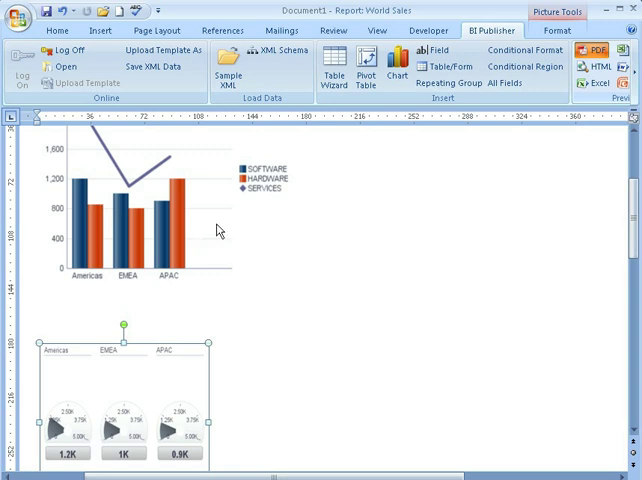
{"action": "mouse_move", "coordinate": [313, 221]}
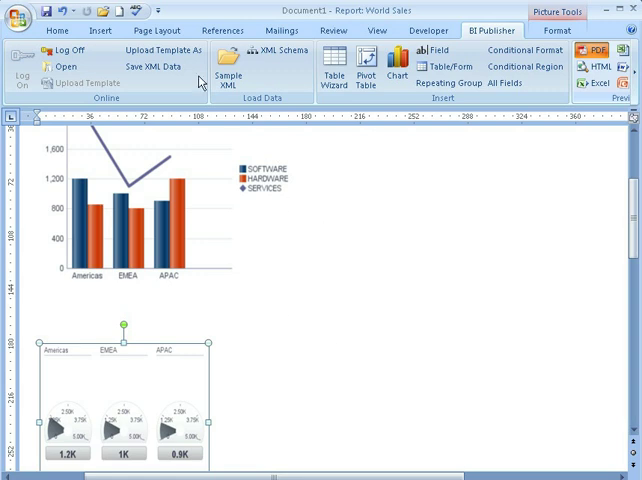
{"action": "mouse_move", "coordinate": [204, 54]}
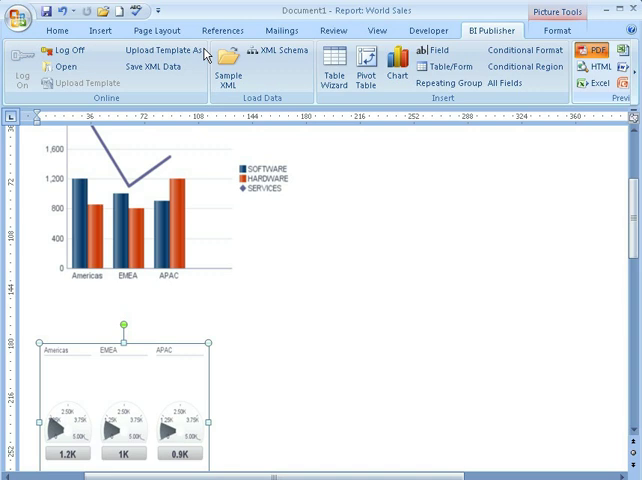
{"action": "mouse_move", "coordinate": [246, 299]}
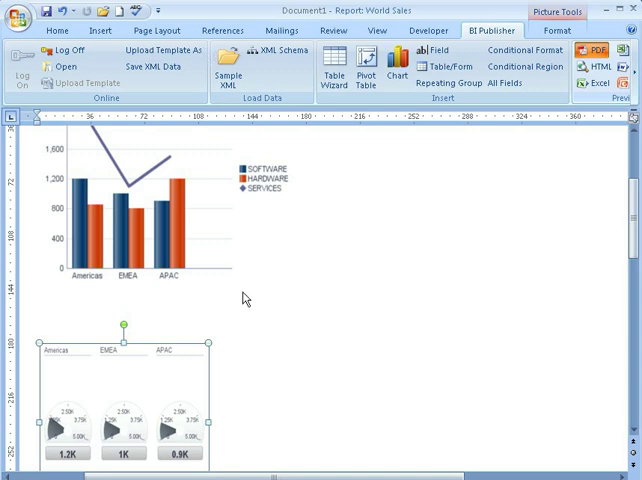
{"action": "mouse_move", "coordinate": [233, 307]}
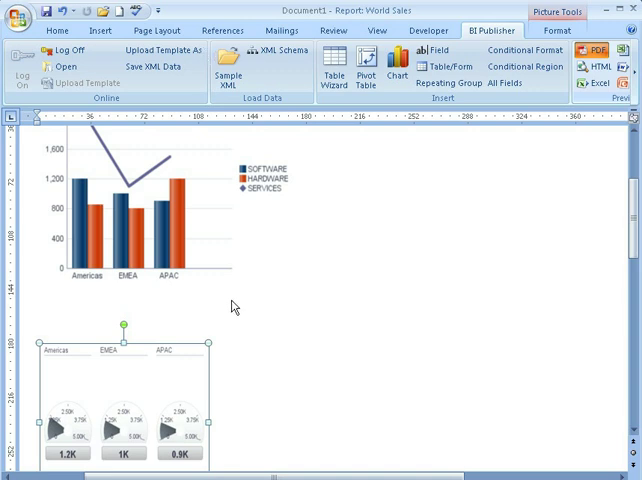